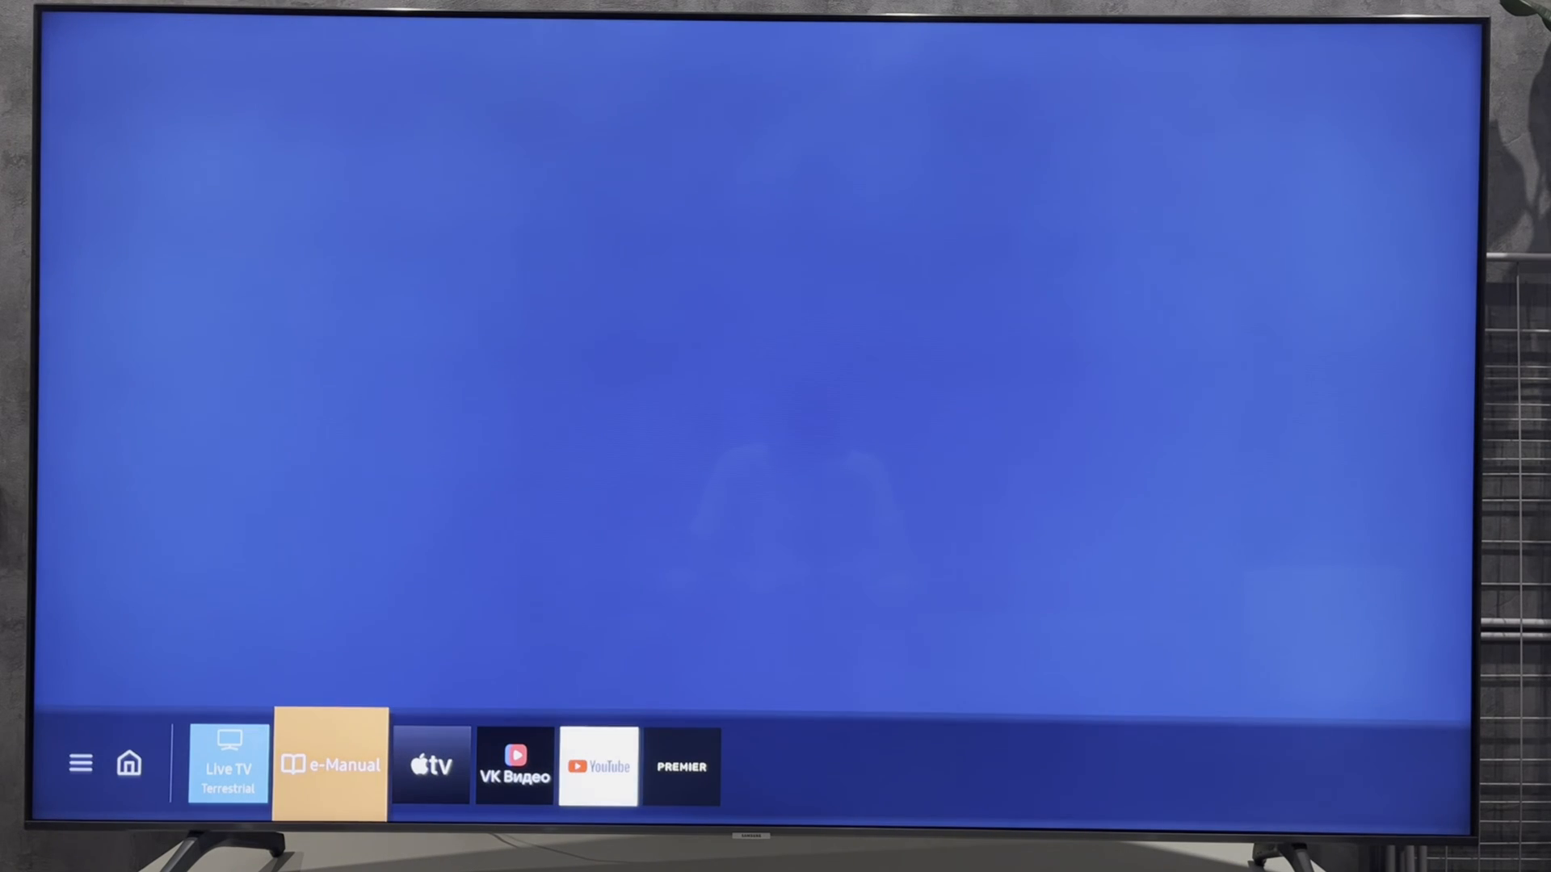
# Launch the YouTube app from the Samsung TV home bar
pyautogui.click(598, 764)
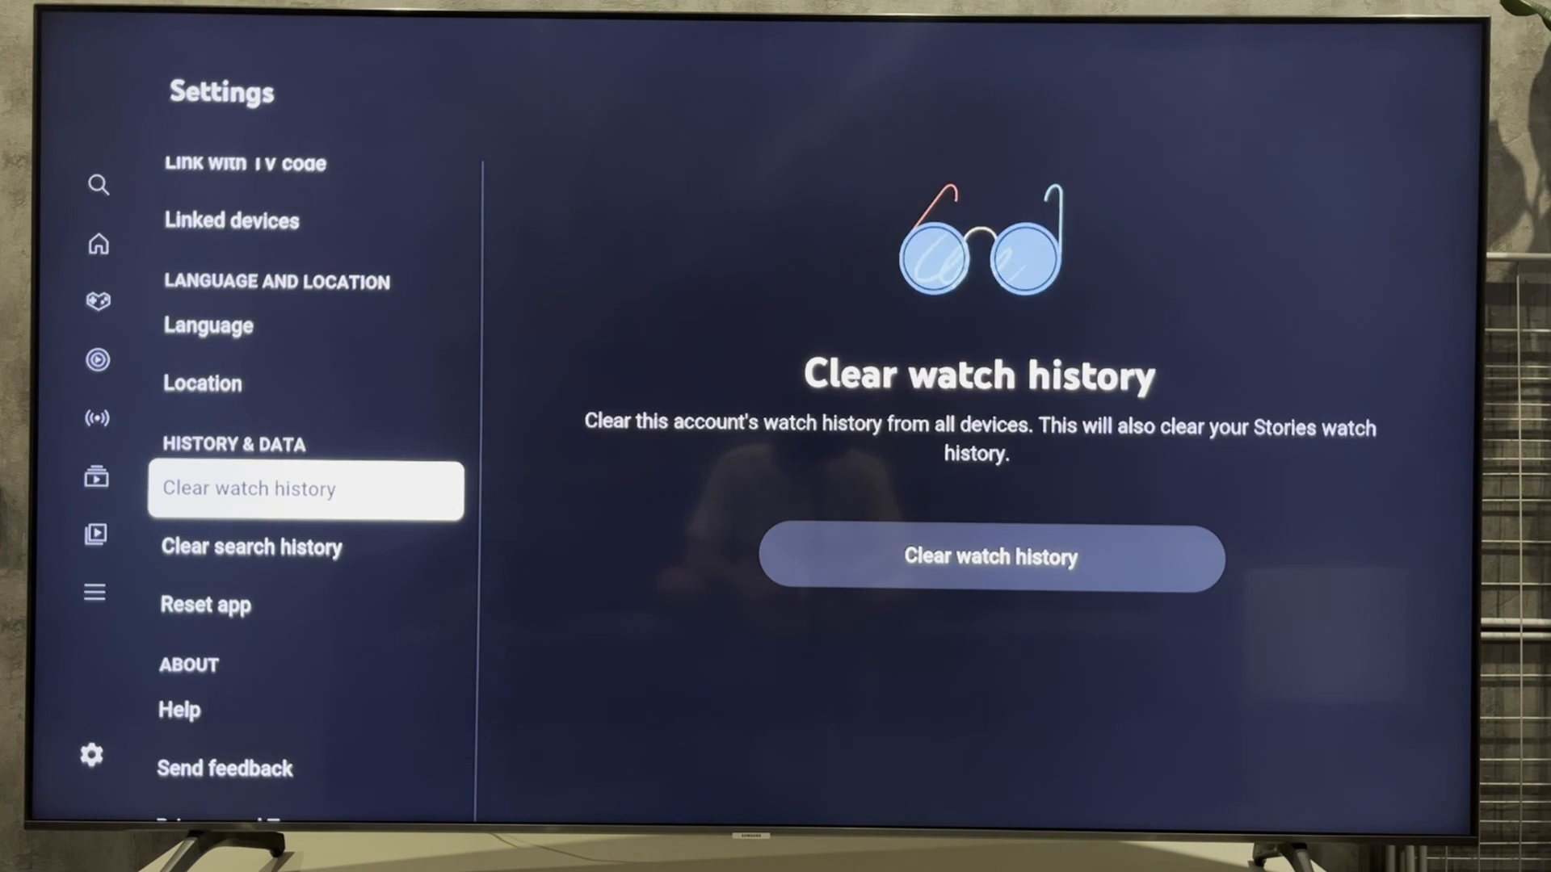
# Scroll down through the YouTube Settings list before backing out to Gaming
pyautogui.scroll(-3)
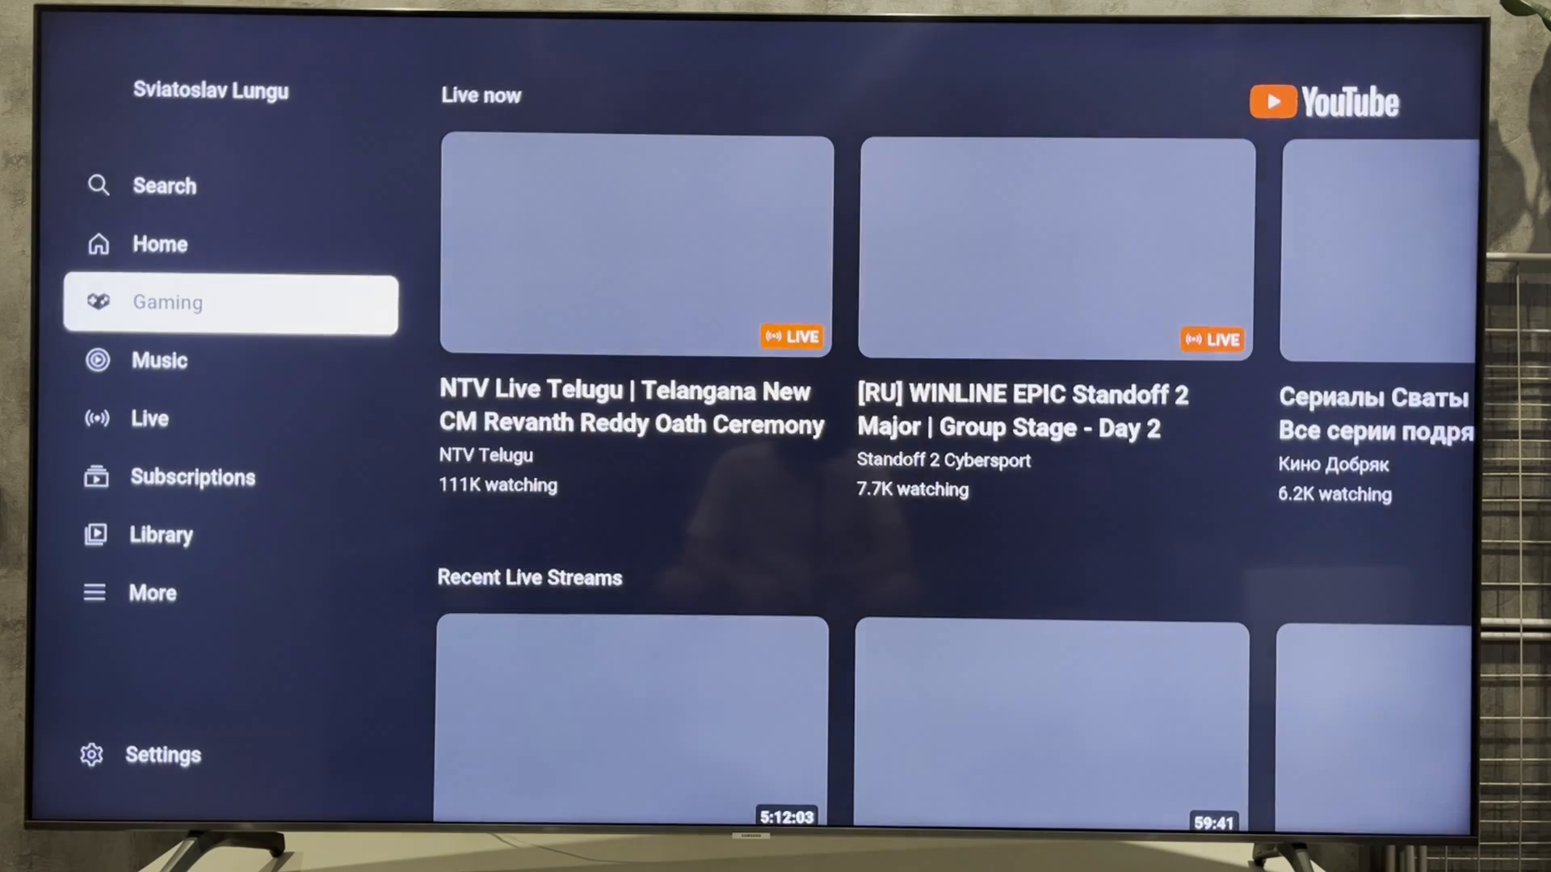
pyautogui.click(232, 91)
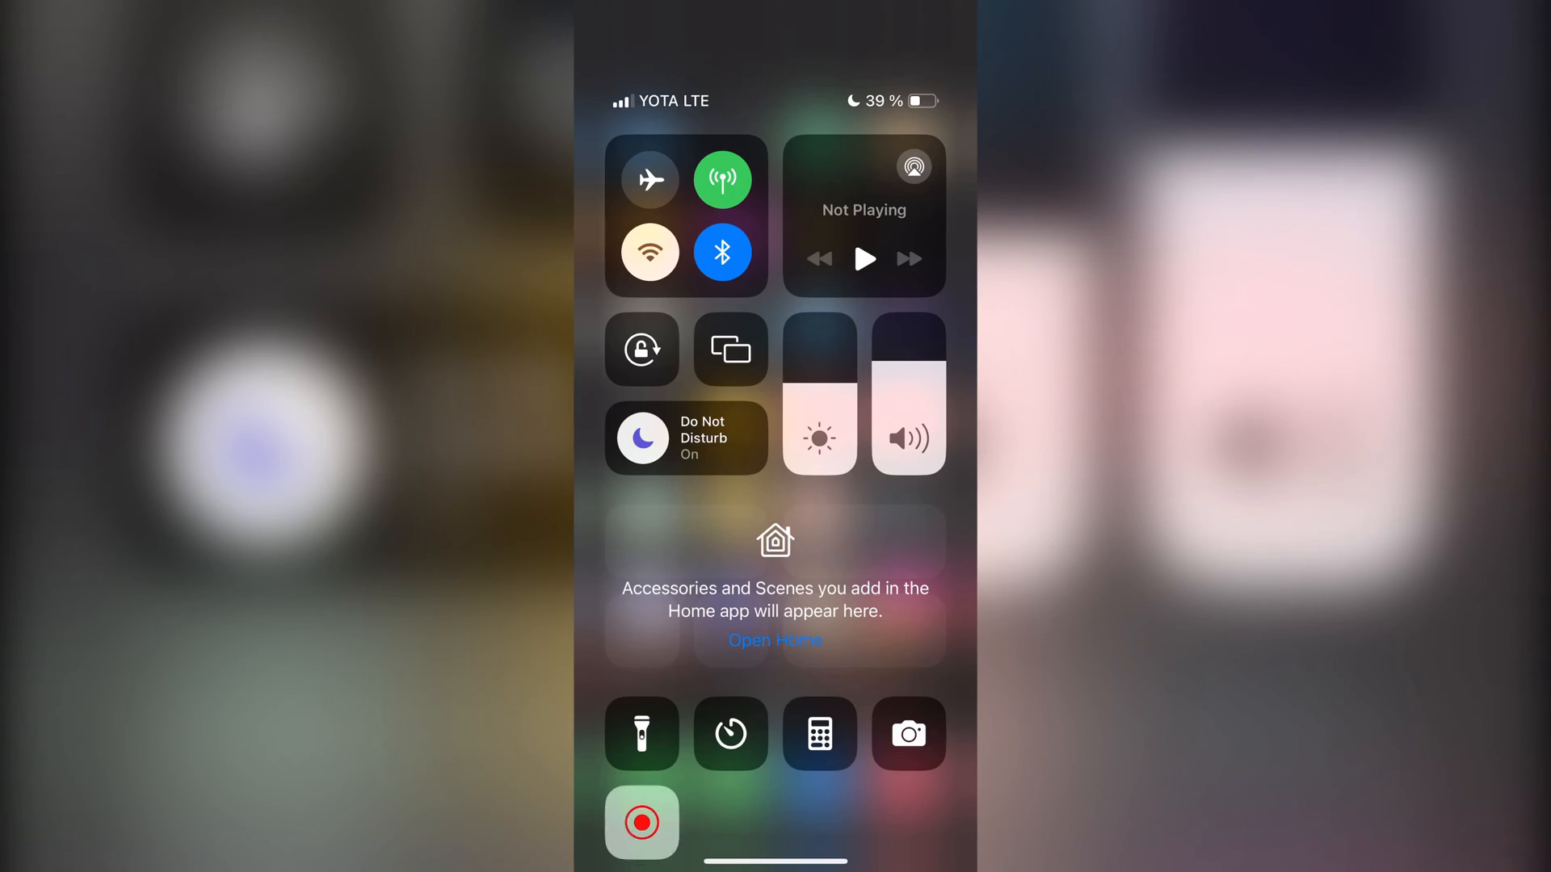
# Dismiss Control Center, reach the YouTube You tab and enter the Google Account page
pyautogui.click(642, 822)
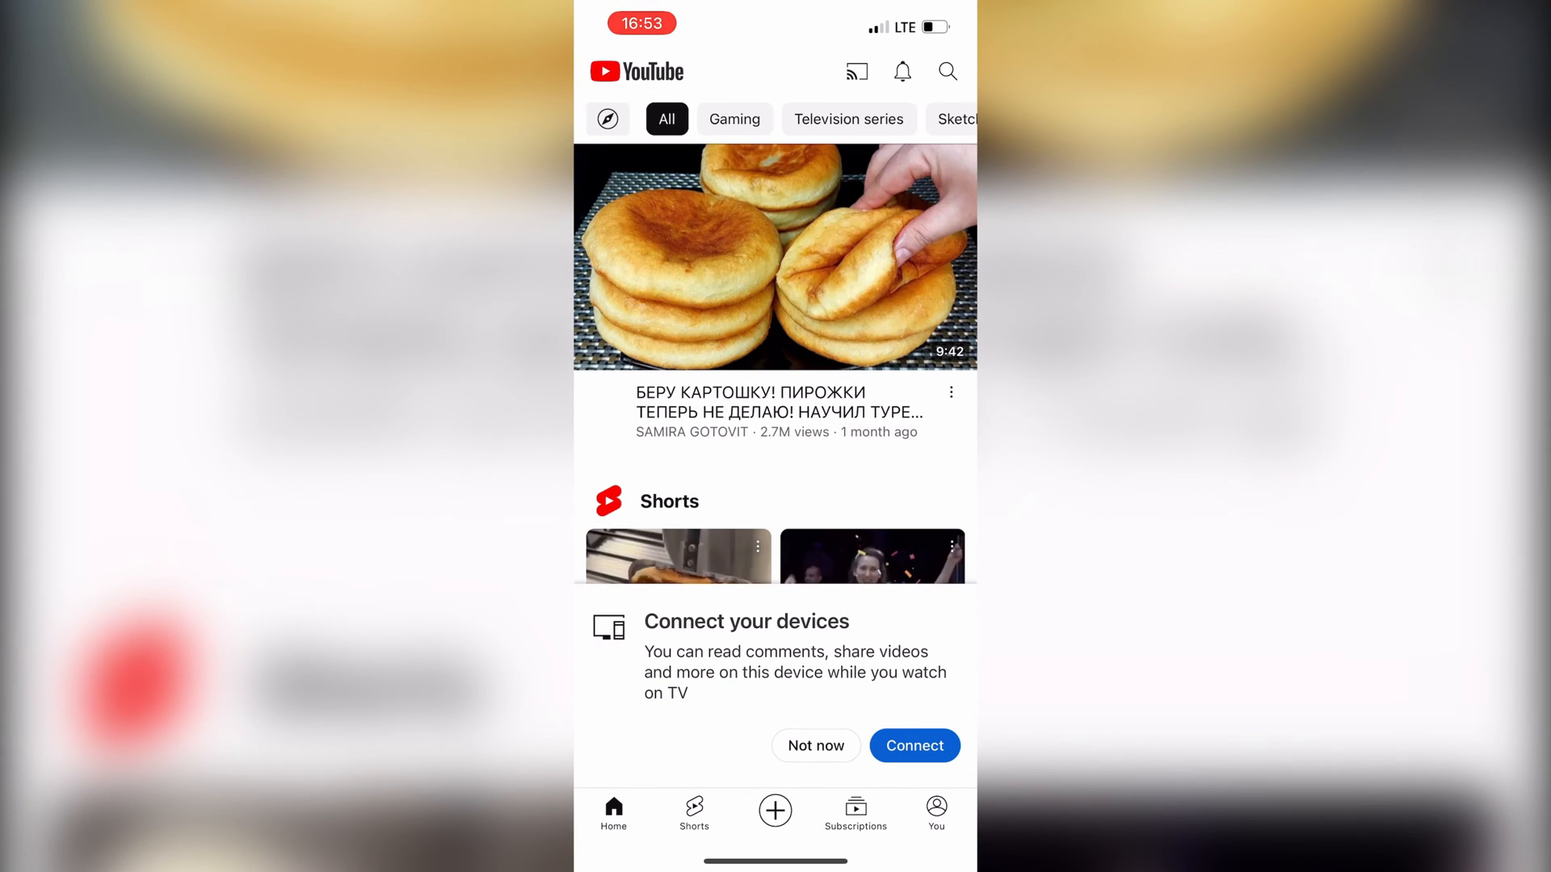
pyautogui.click(935, 811)
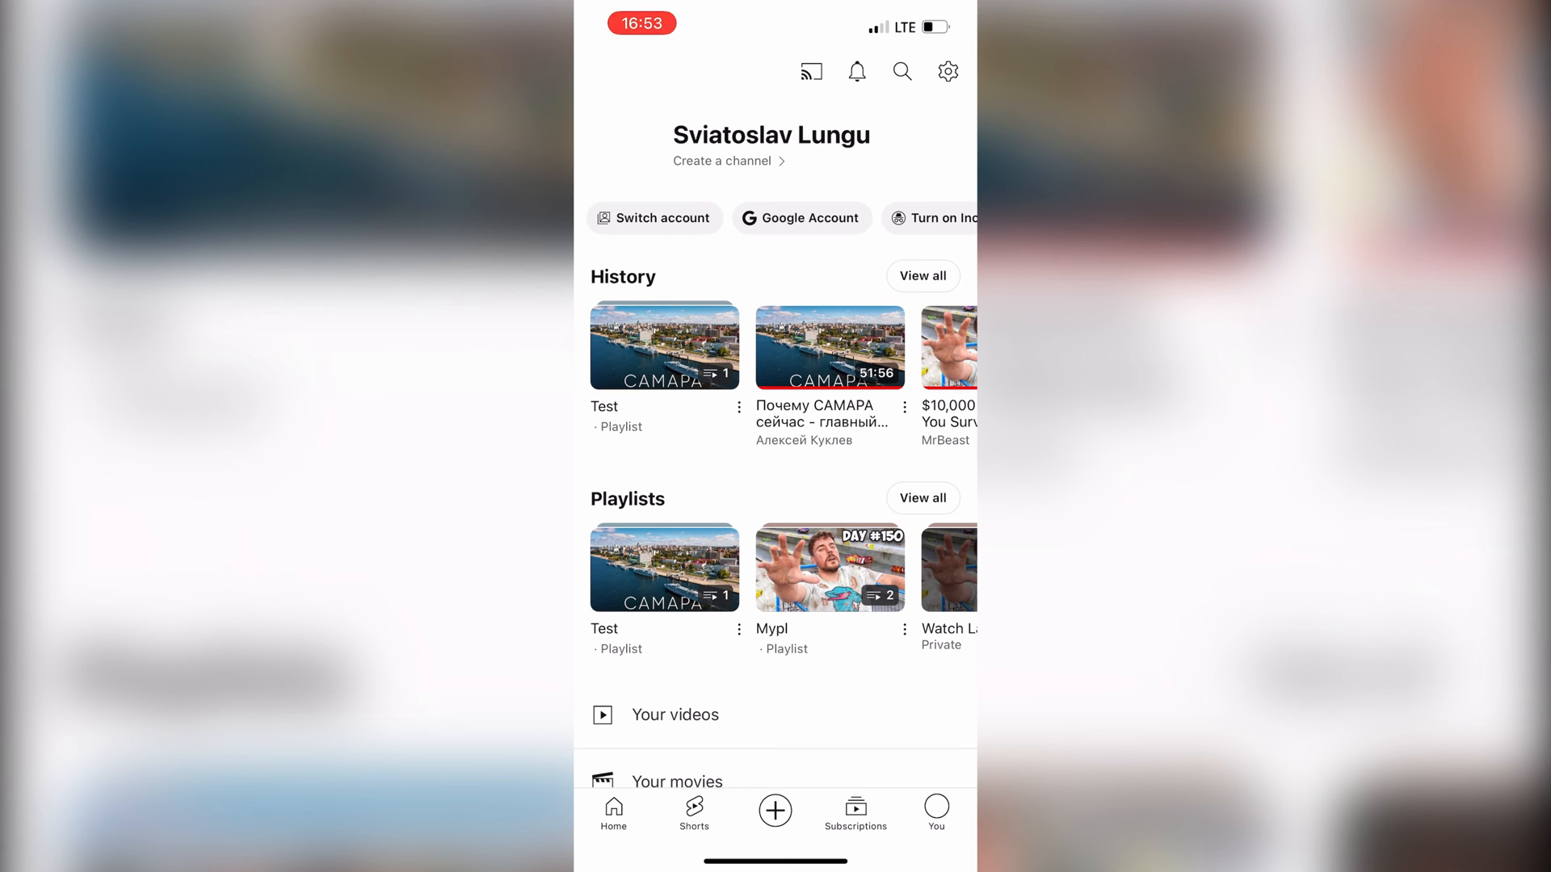
pyautogui.click(801, 218)
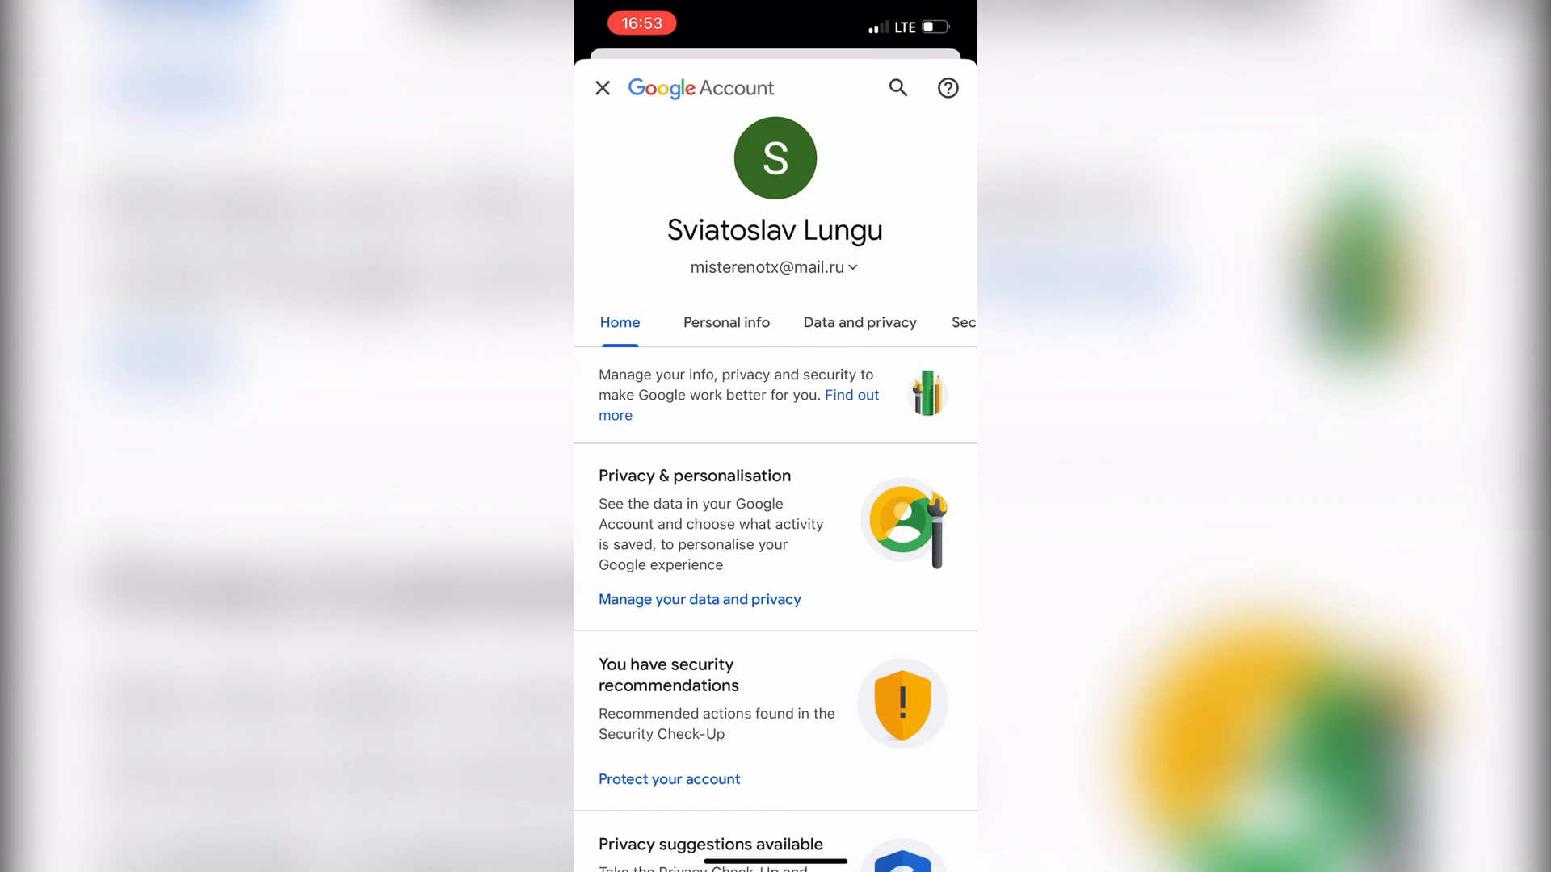
# Close the Google Account sheet with the X to head back toward the home screen
pyautogui.click(959, 321)
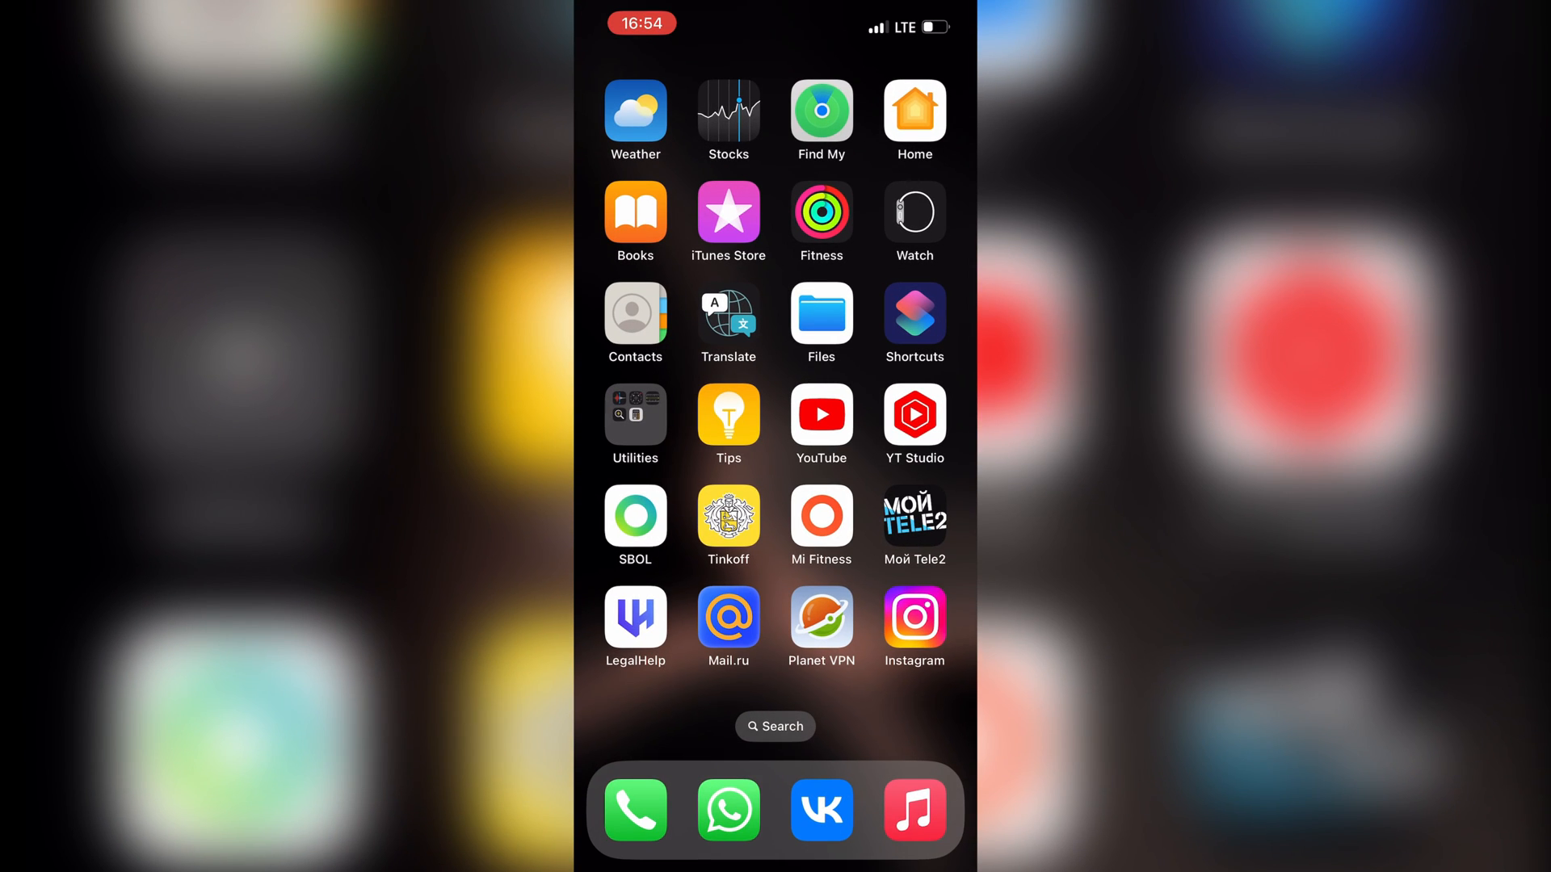
# Swipe right to land on the first iOS home screen page
pyautogui.hscroll(3)
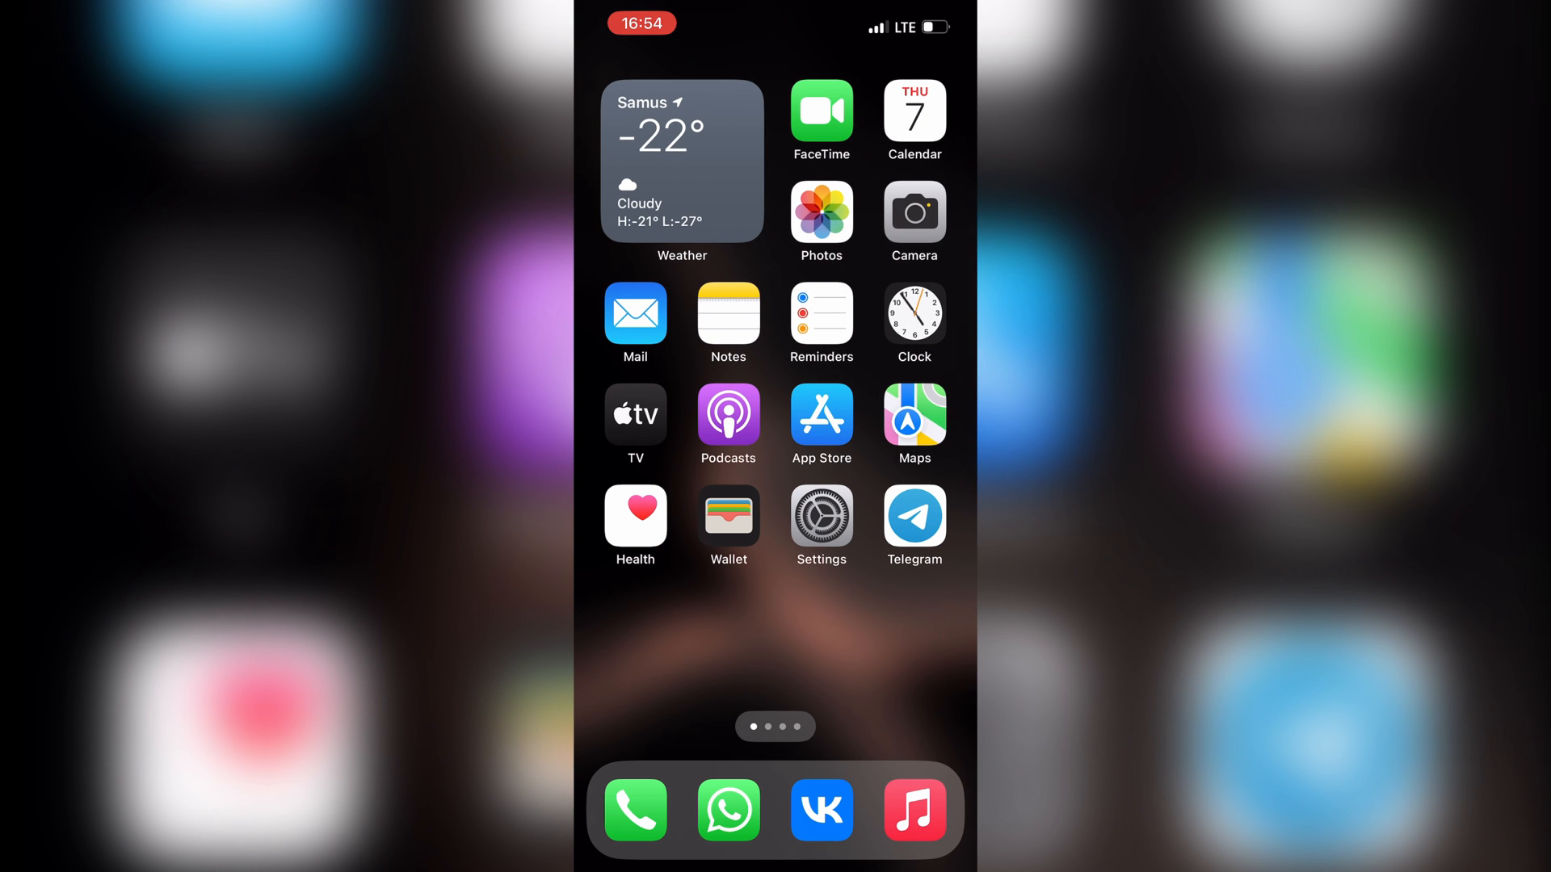